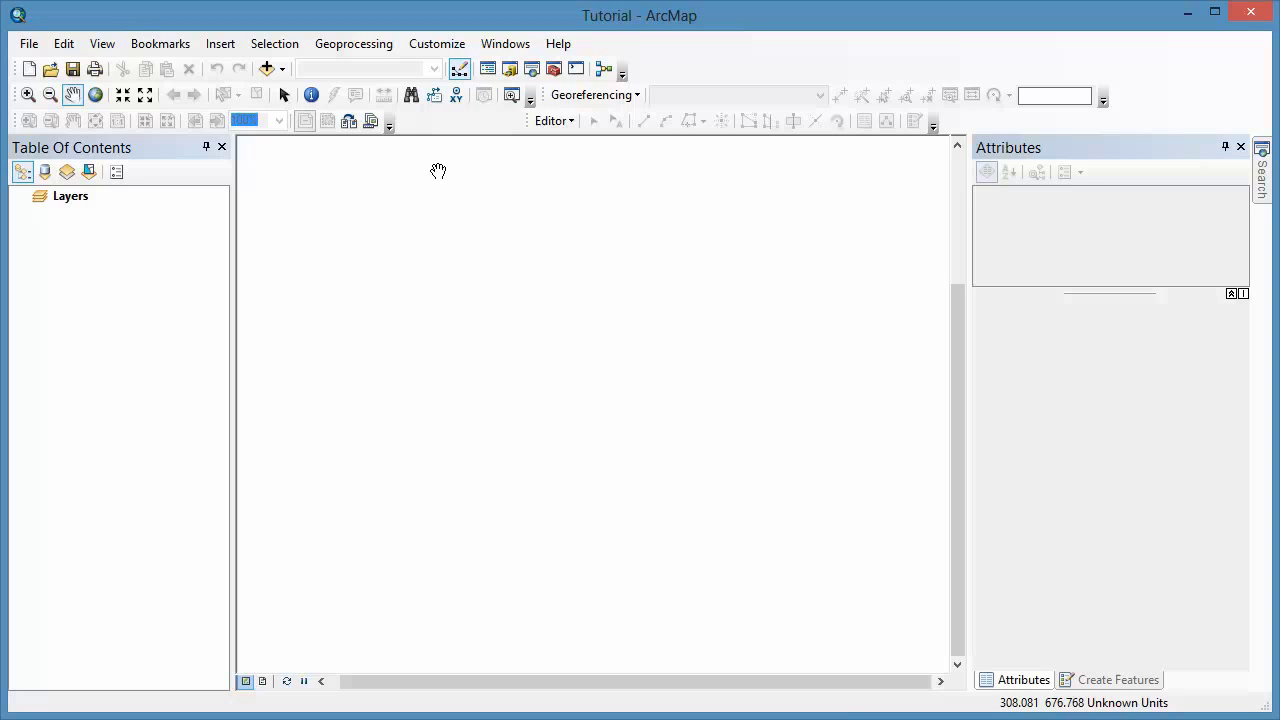
{"action": "mouse_move", "coordinate": [266, 68]}
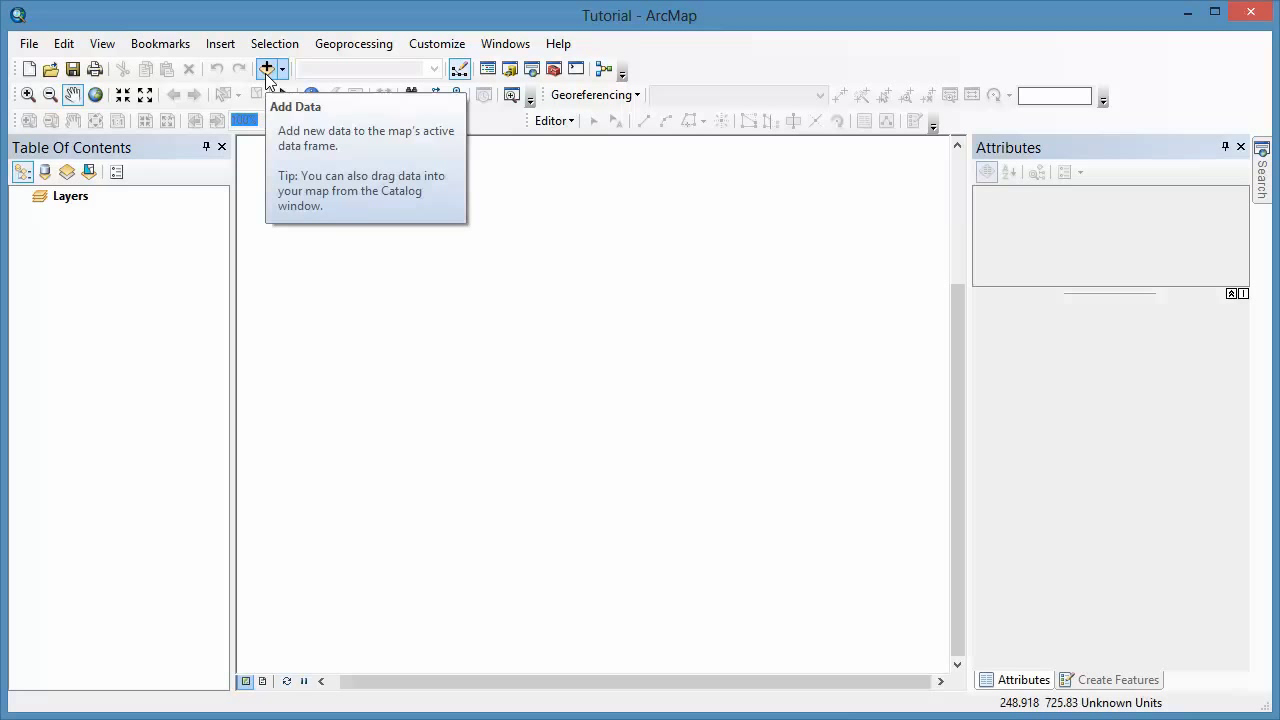
- Start adding the B1–B7 band TIFs from the RS_tutorials folder
{"action": "left_click", "coordinate": [266, 68]}
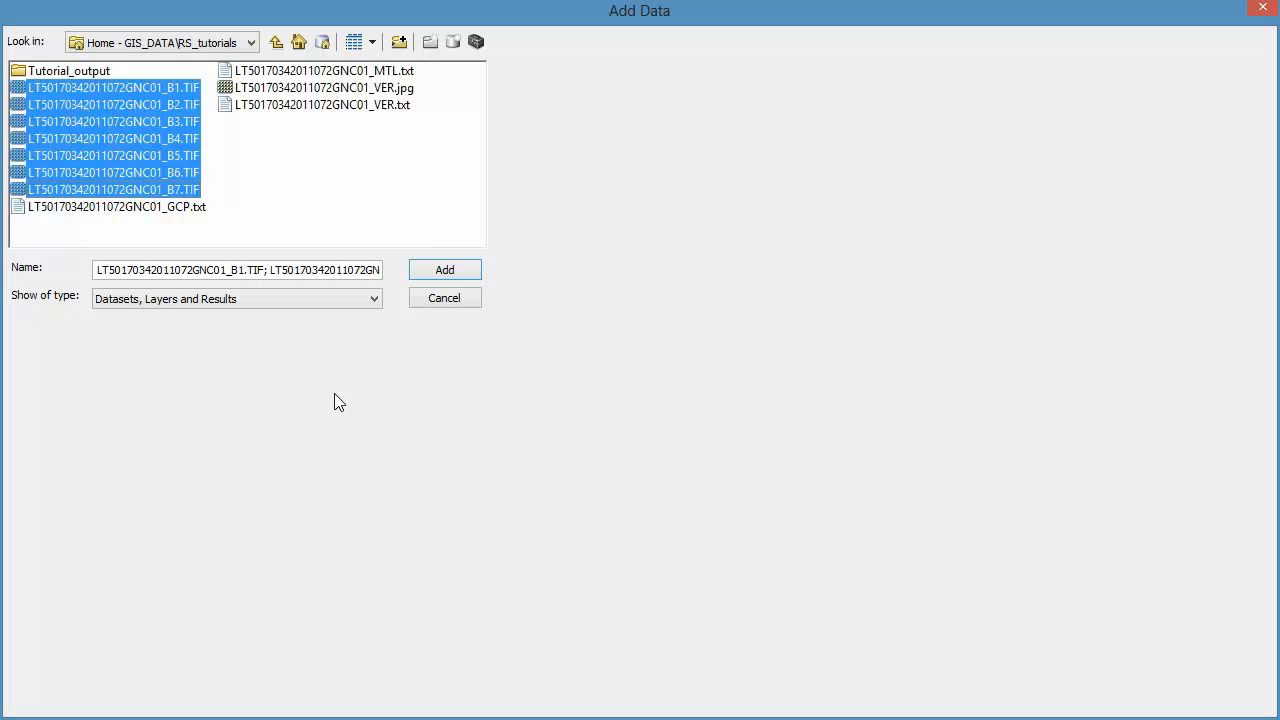
{"action": "mouse_move", "coordinate": [444, 270]}
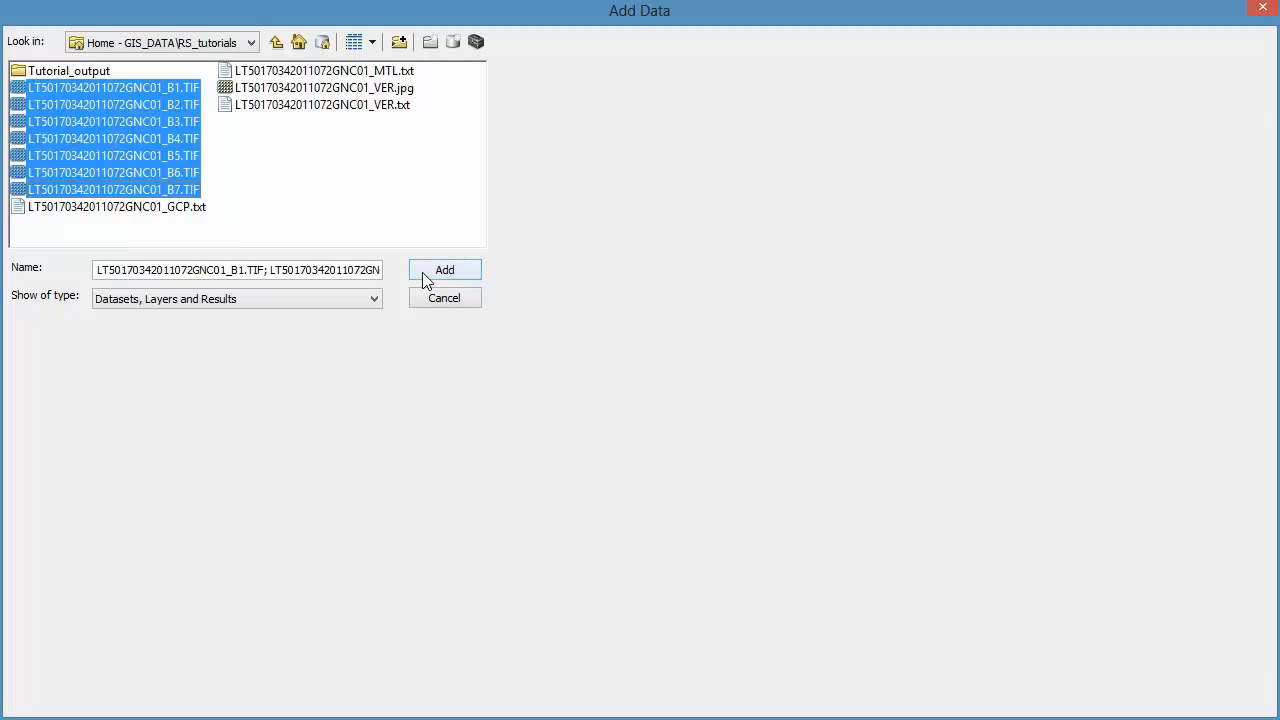
- Add the seven band rasters and accept building pyramids for bands 1 and 2
{"action": "left_click", "coordinate": [444, 269]}
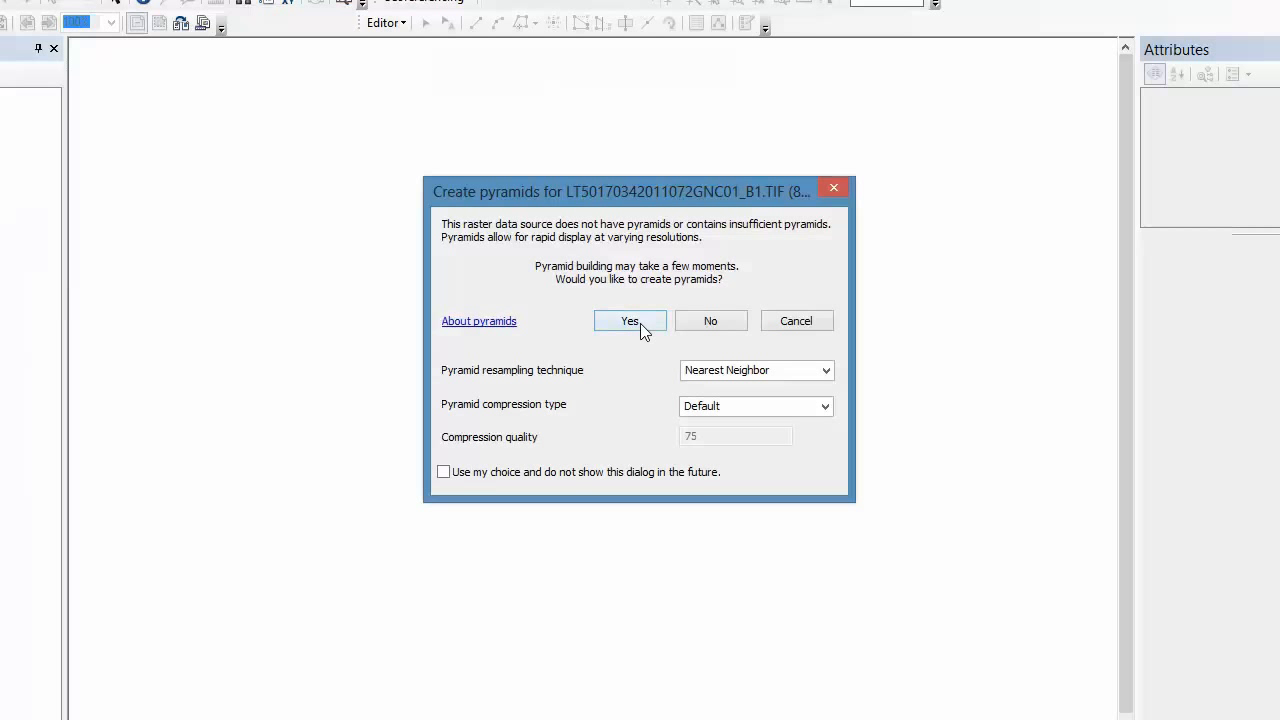
{"action": "left_click", "coordinate": [629, 320]}
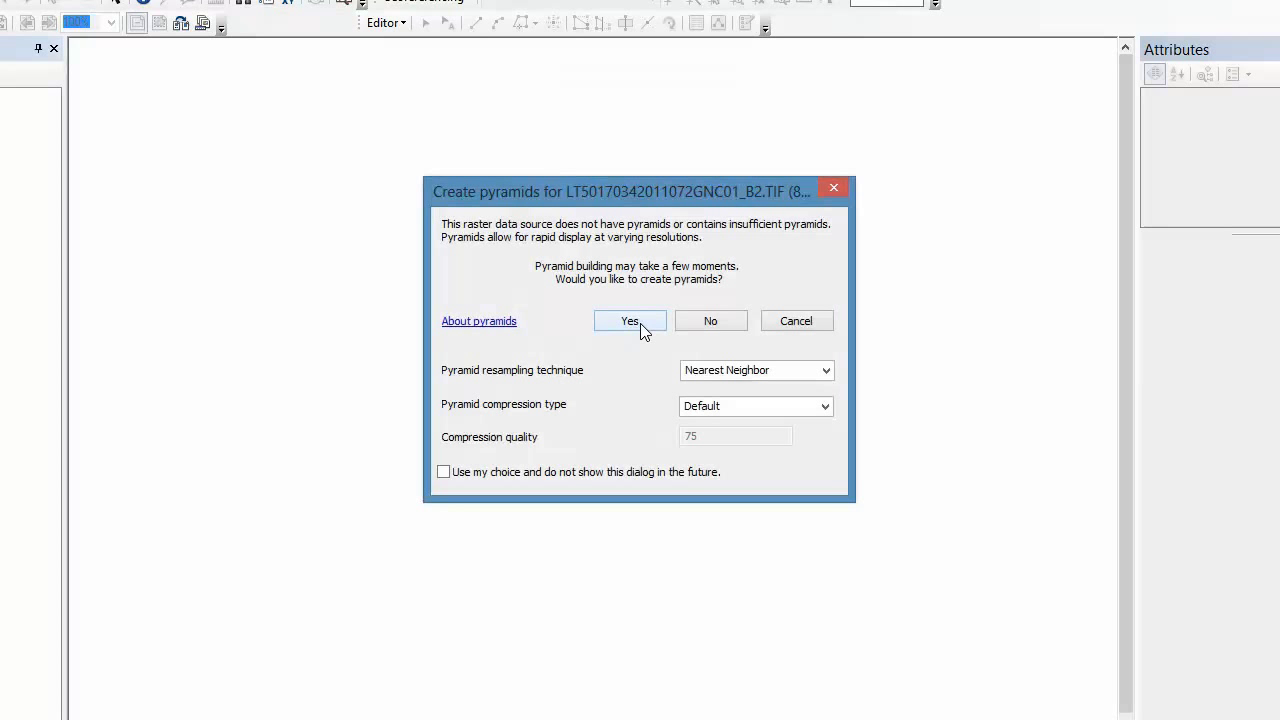
{"action": "left_click", "coordinate": [630, 321]}
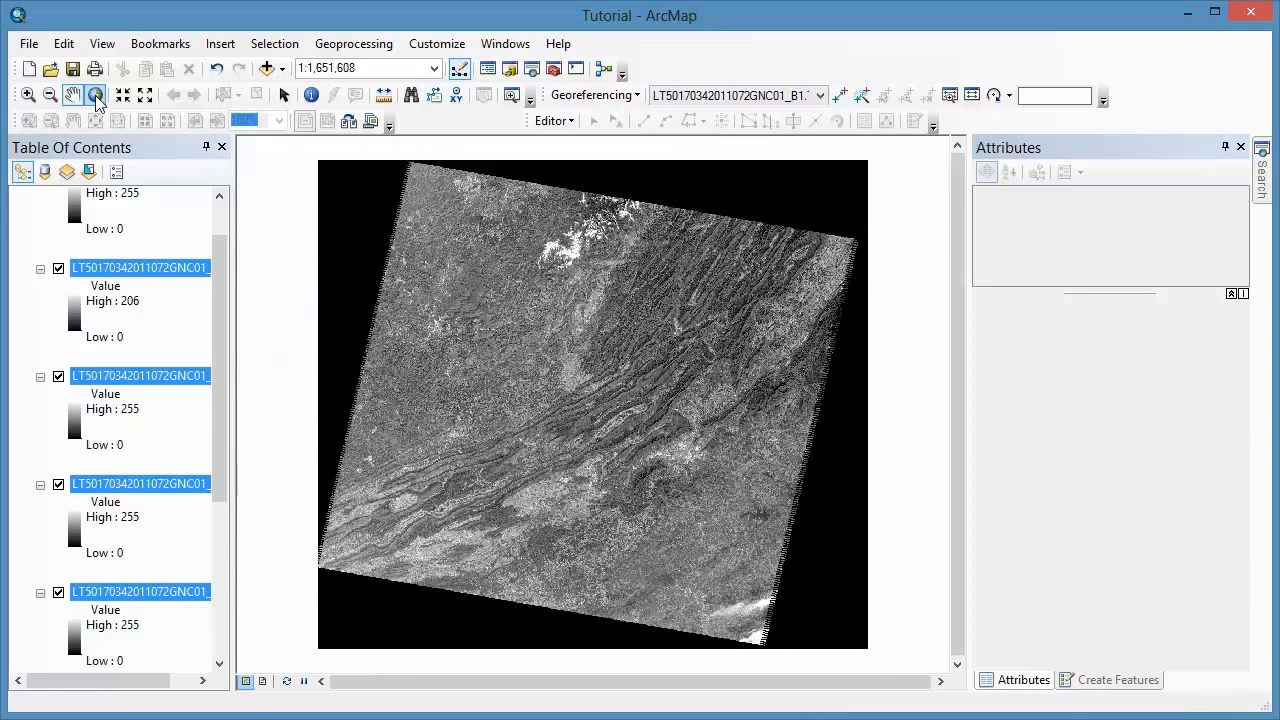
- Uncheck the upper band layers, including B3 and B4, in the Table Of Contents
{"action": "scroll", "scroll_direction": "up", "scroll_amount": 3}
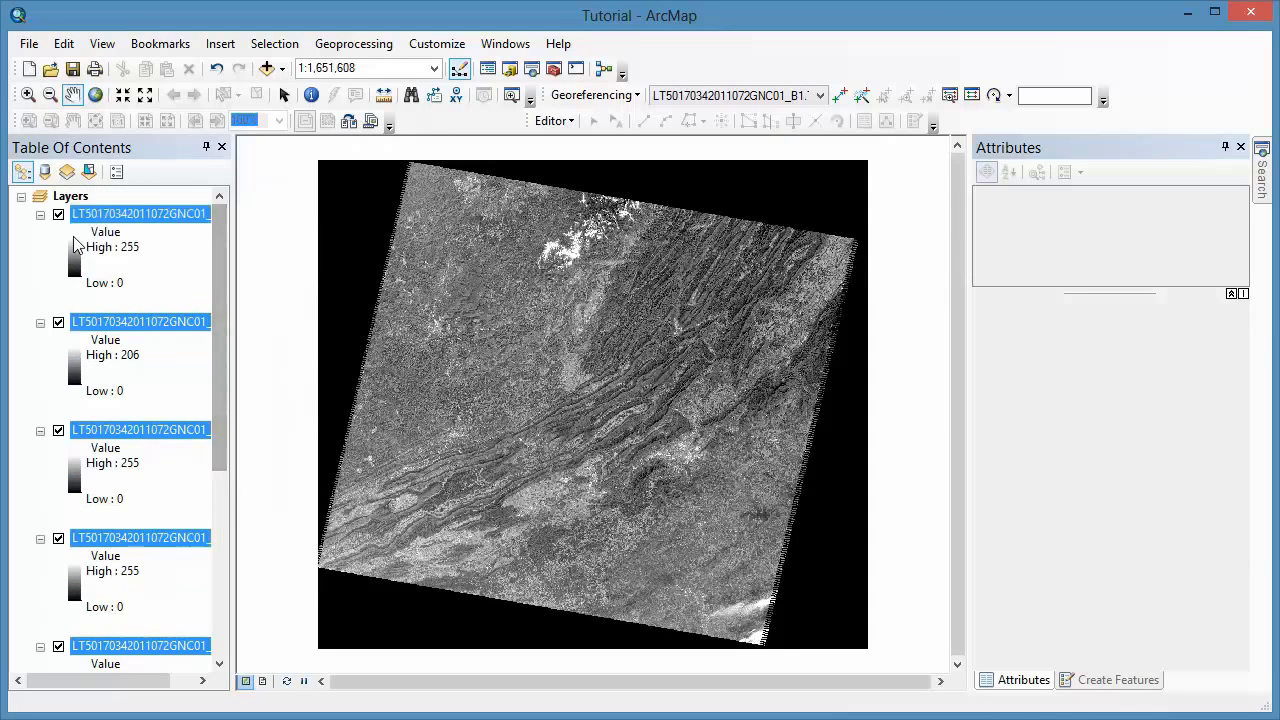
{"action": "left_click", "coordinate": [59, 214]}
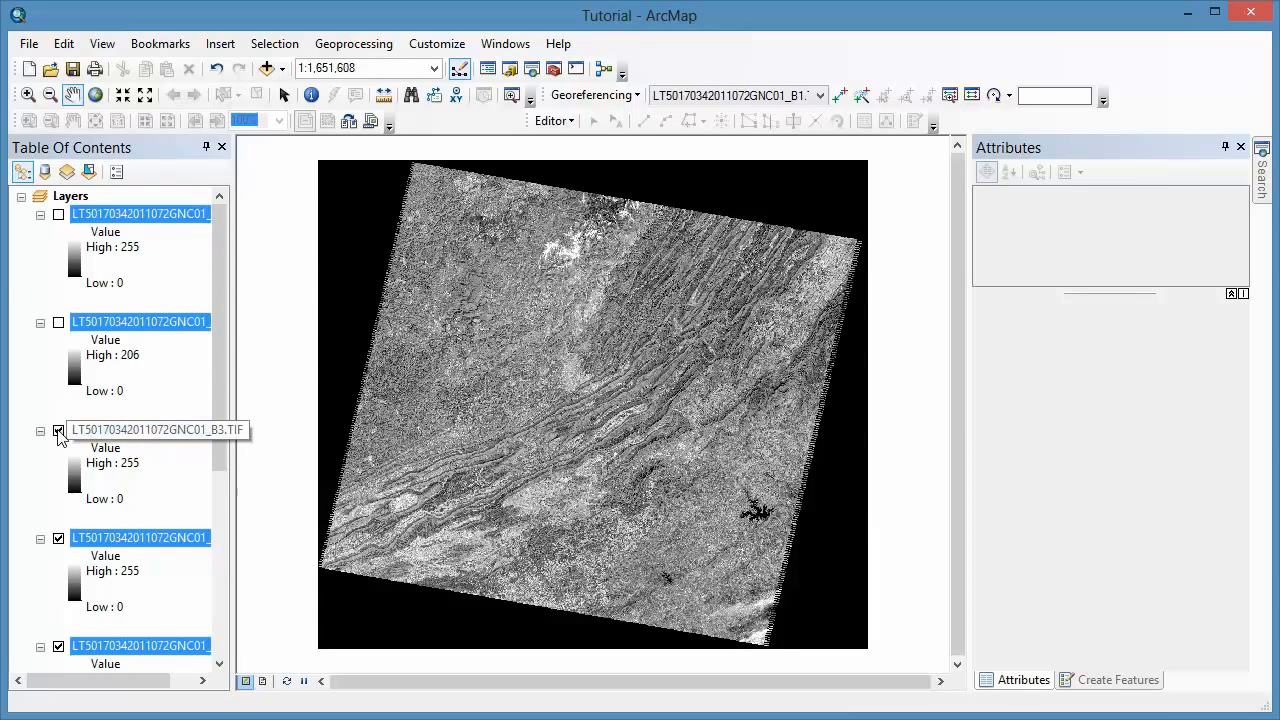
{"action": "left_click", "coordinate": [58, 430]}
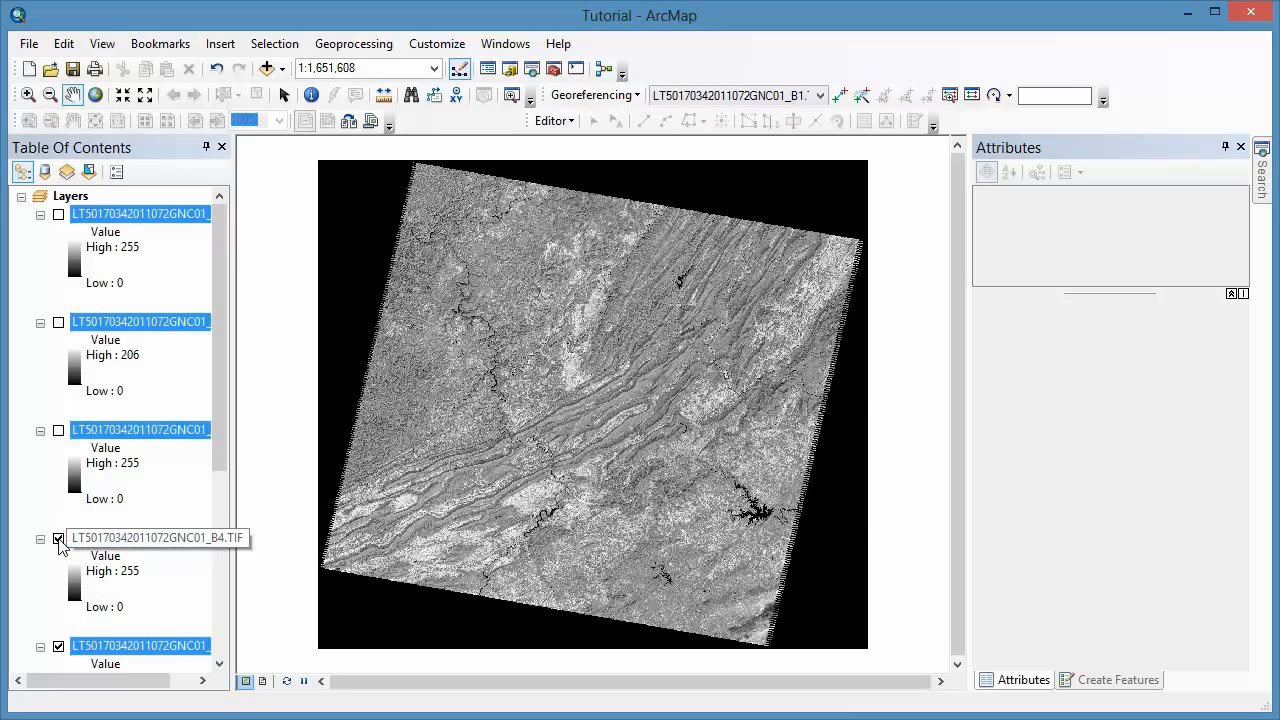
{"action": "left_click", "coordinate": [58, 538]}
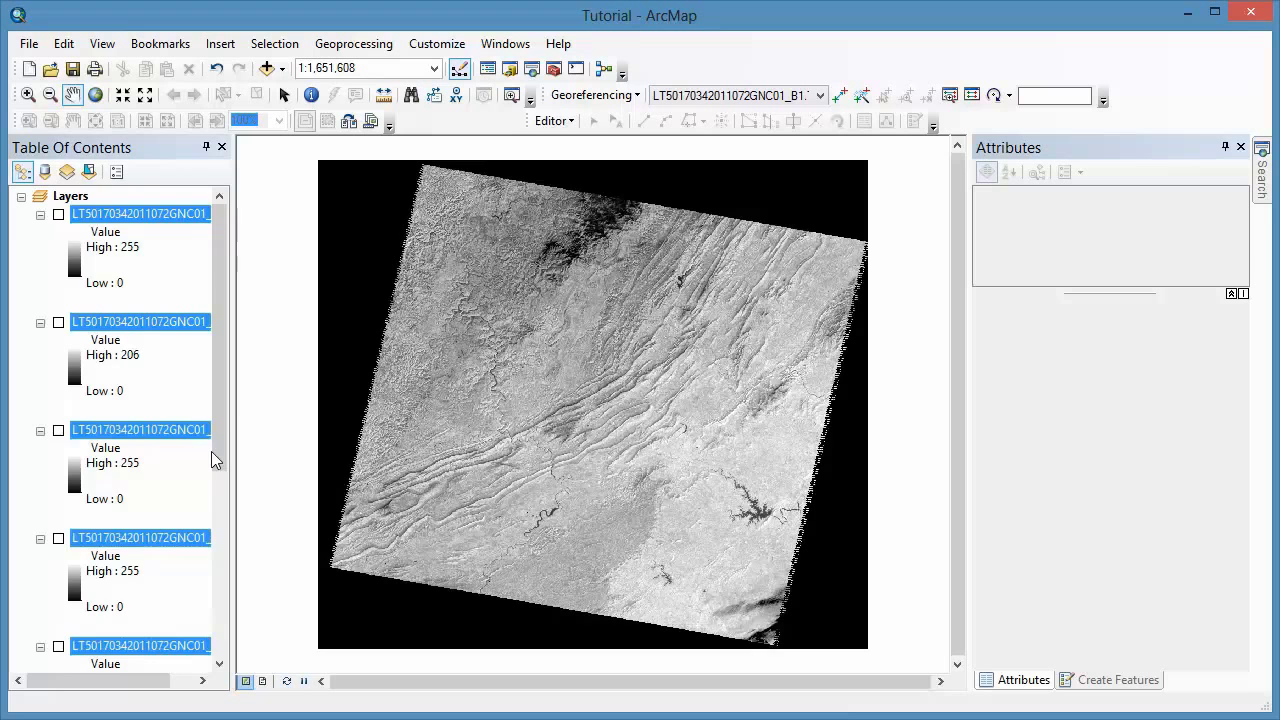
{"action": "scroll", "scroll_direction": "down", "scroll_amount": 3}
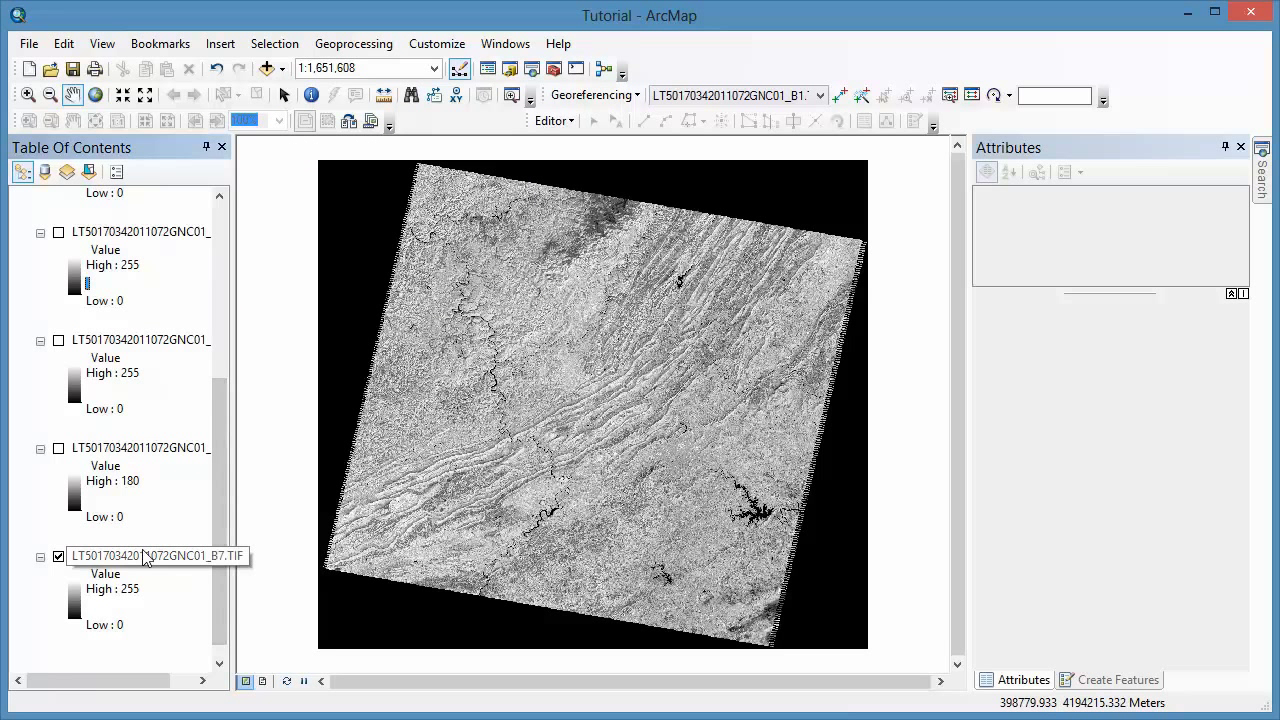
- Review the B7 layer's Source tab in Layer Properties, then close the dialog
{"action": "right_click", "coordinate": [140, 555]}
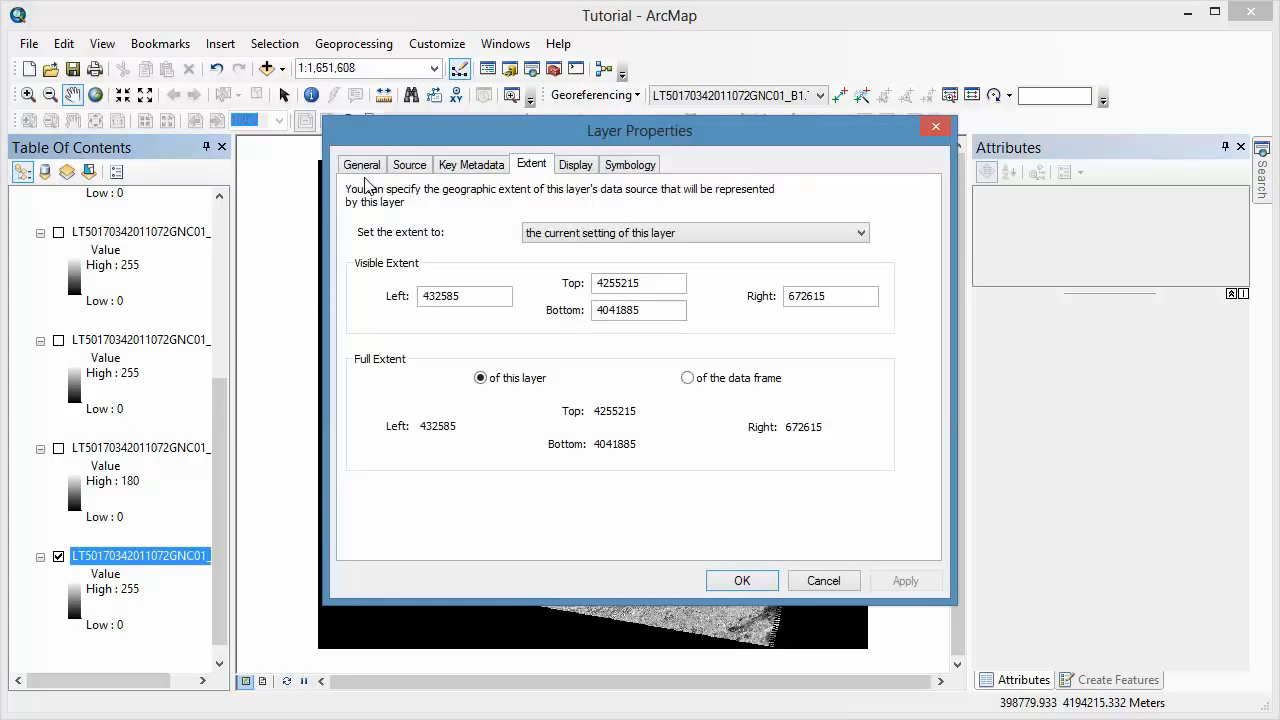
{"action": "left_click", "coordinate": [409, 164]}
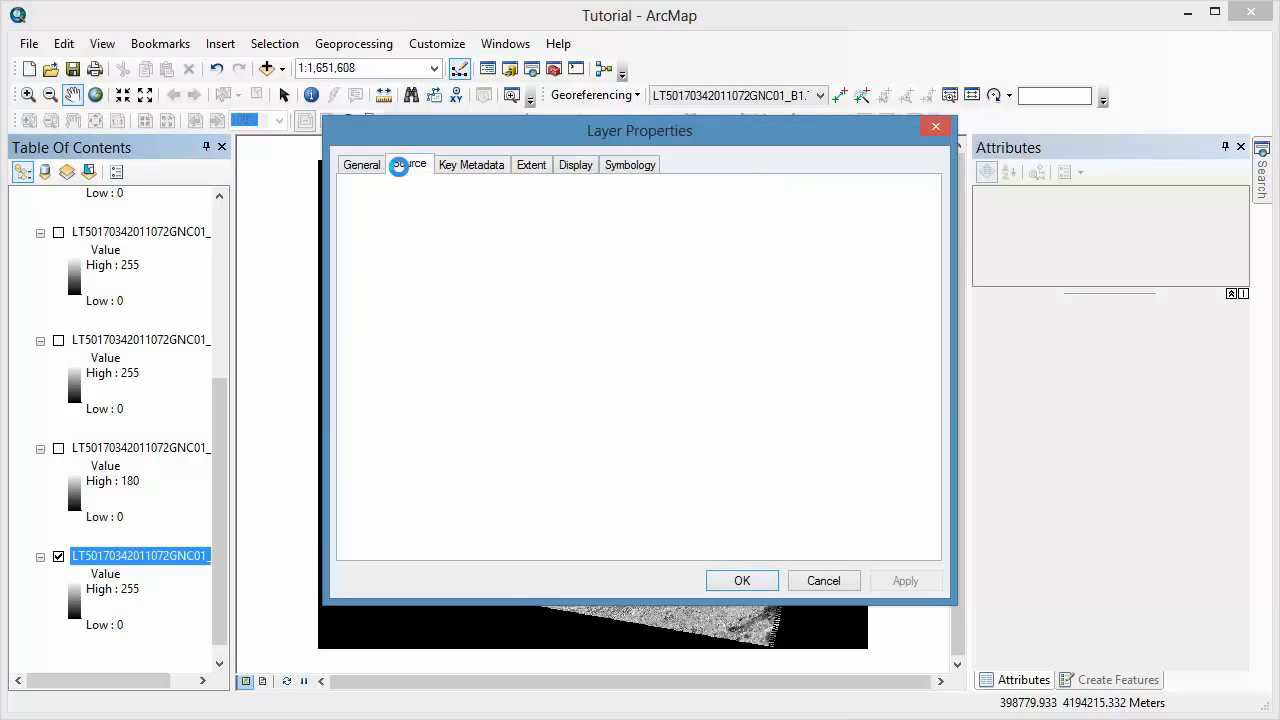
{"action": "left_click", "coordinate": [408, 164]}
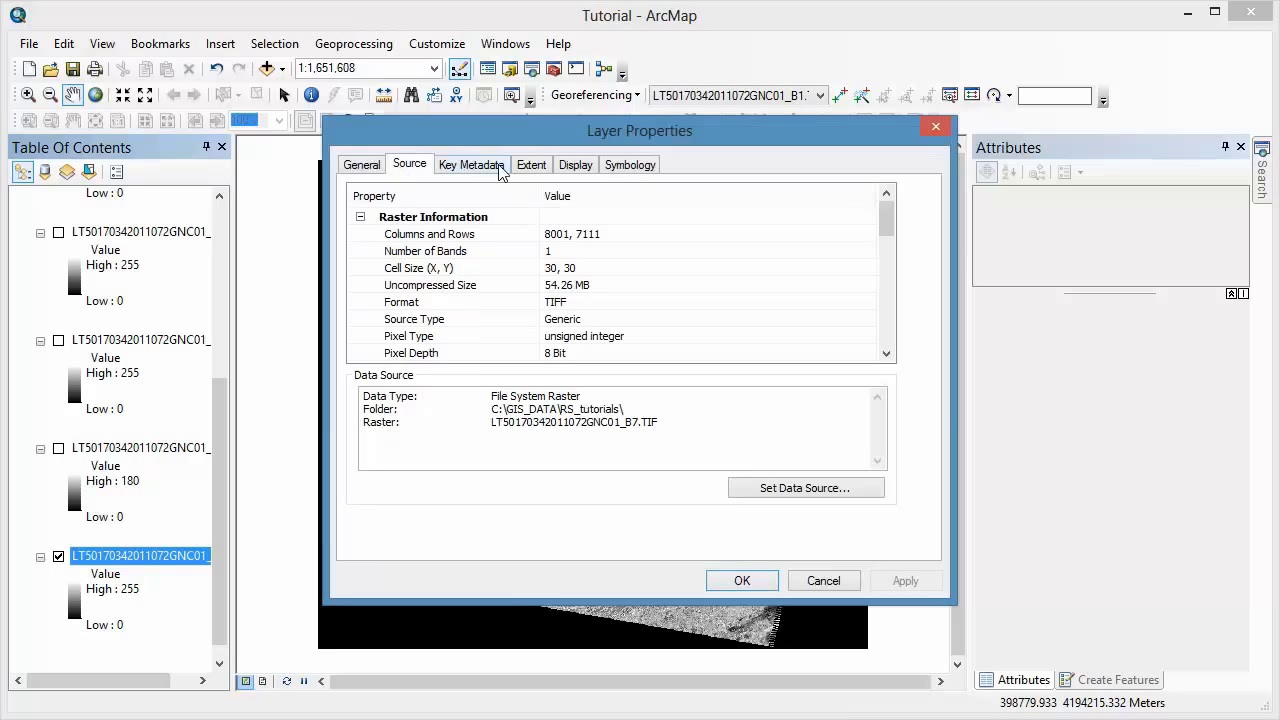
{"action": "mouse_move", "coordinate": [705, 185]}
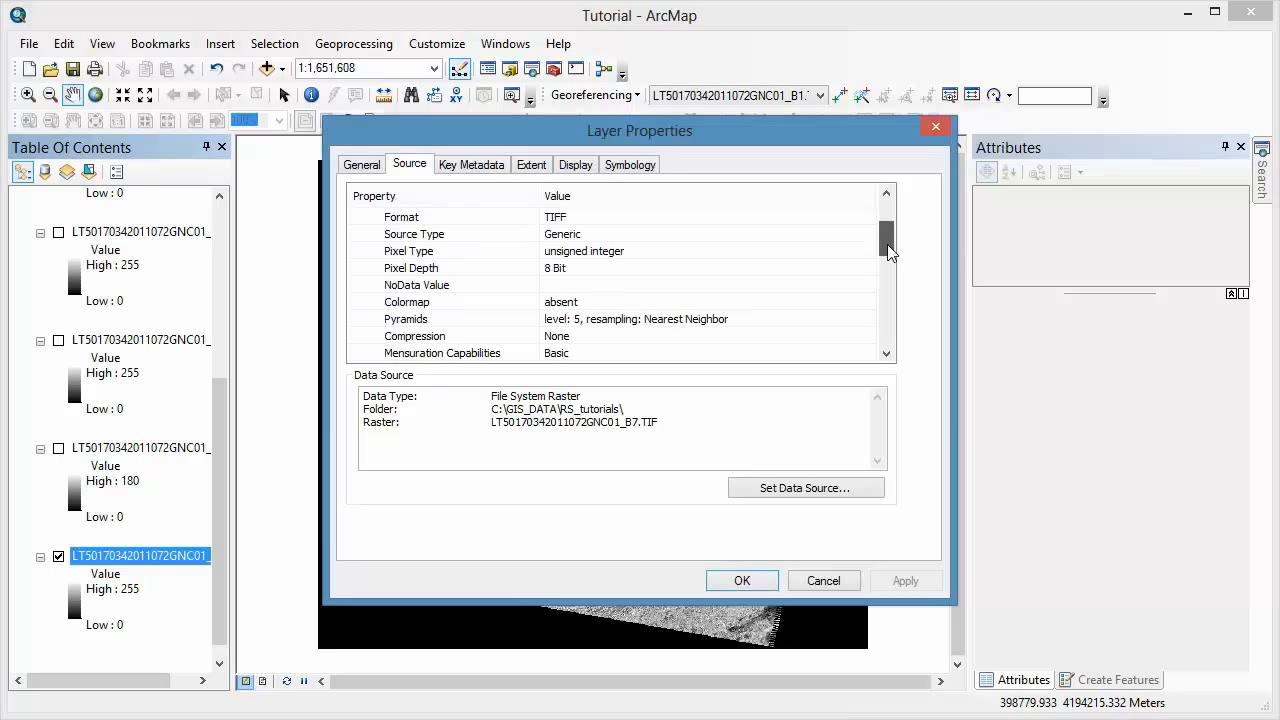
{"action": "left_click", "coordinate": [742, 580]}
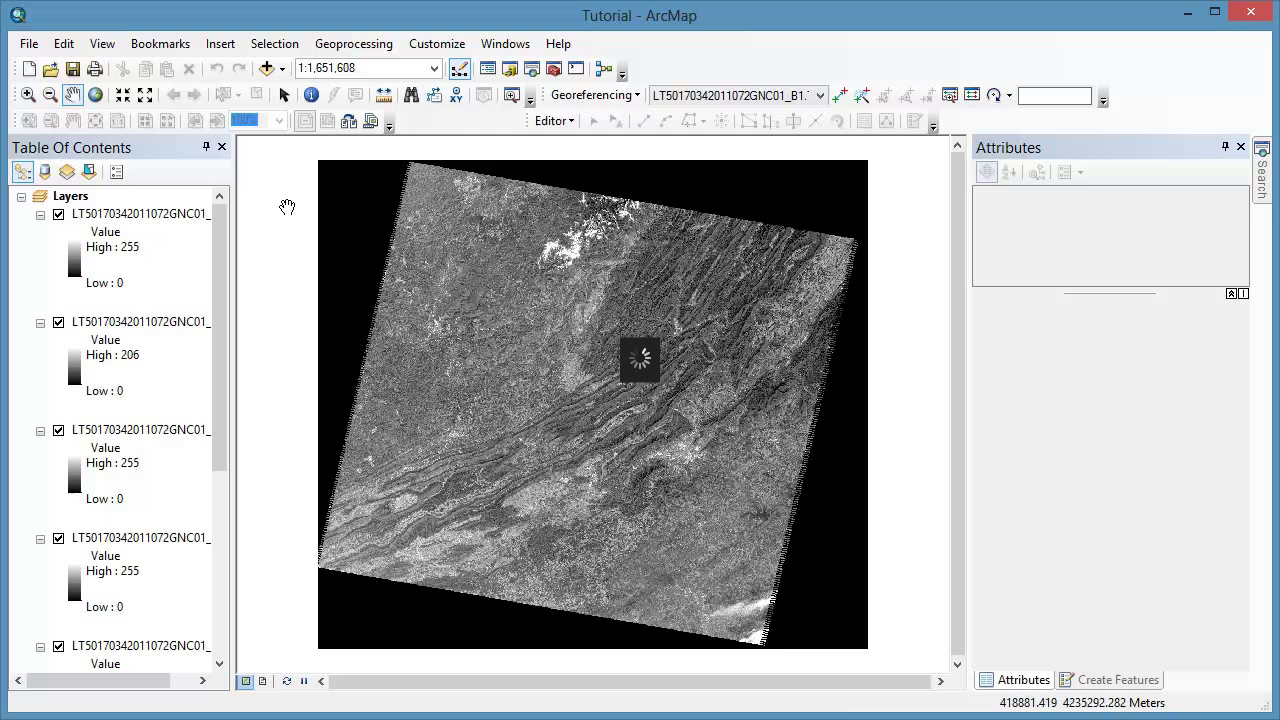
- Set Current and Scratch Workspace to Tutorial_output in Geoprocessing Environments
{"action": "left_click", "coordinate": [353, 43]}
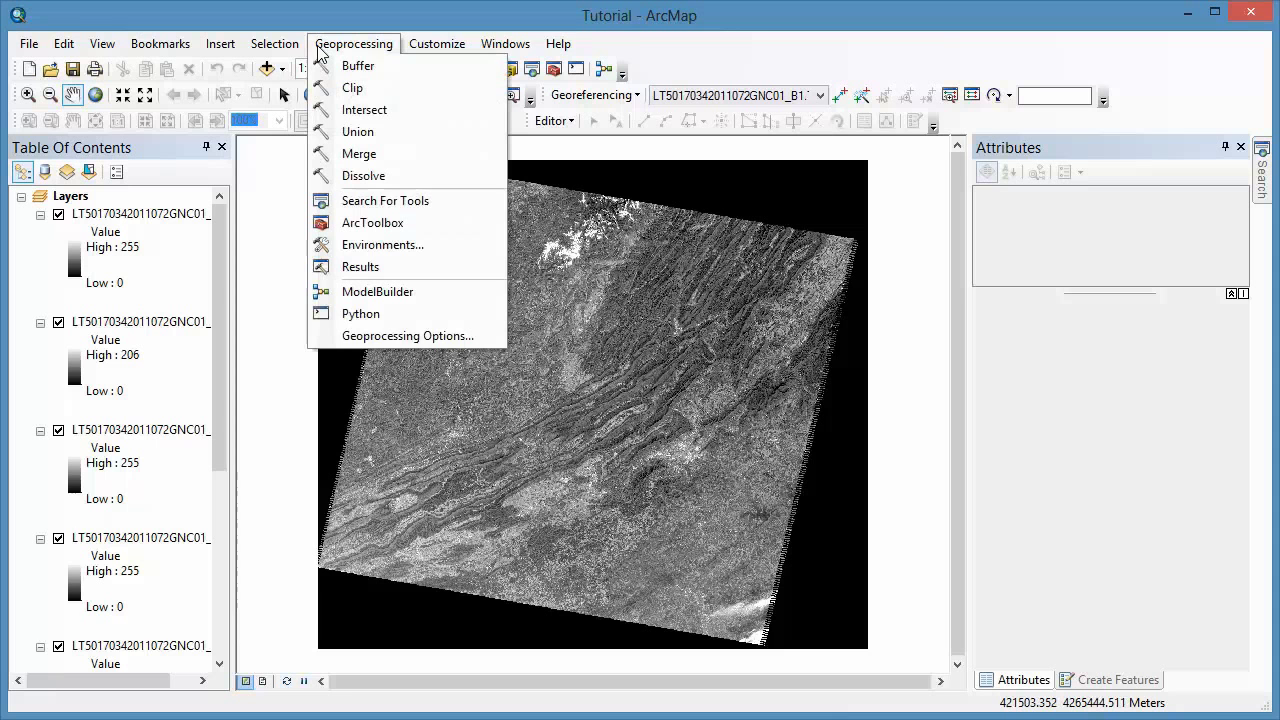
{"action": "mouse_move", "coordinate": [363, 175]}
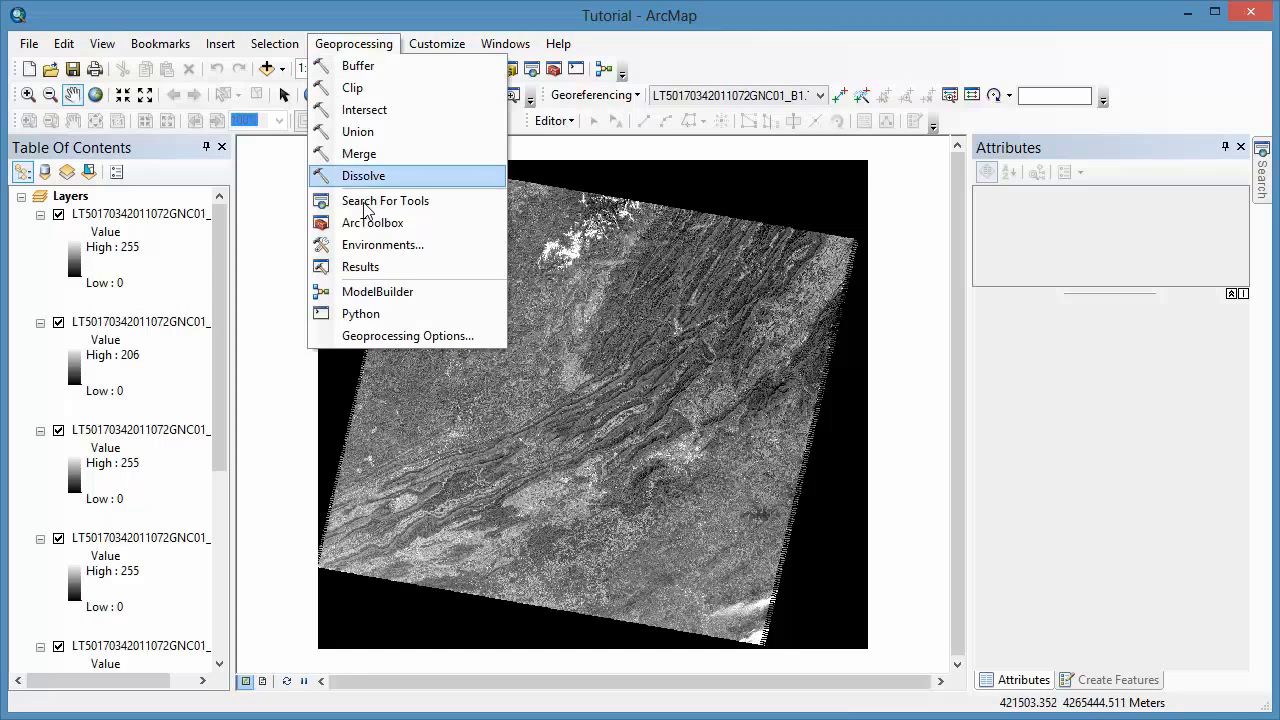
{"action": "left_click", "coordinate": [383, 244]}
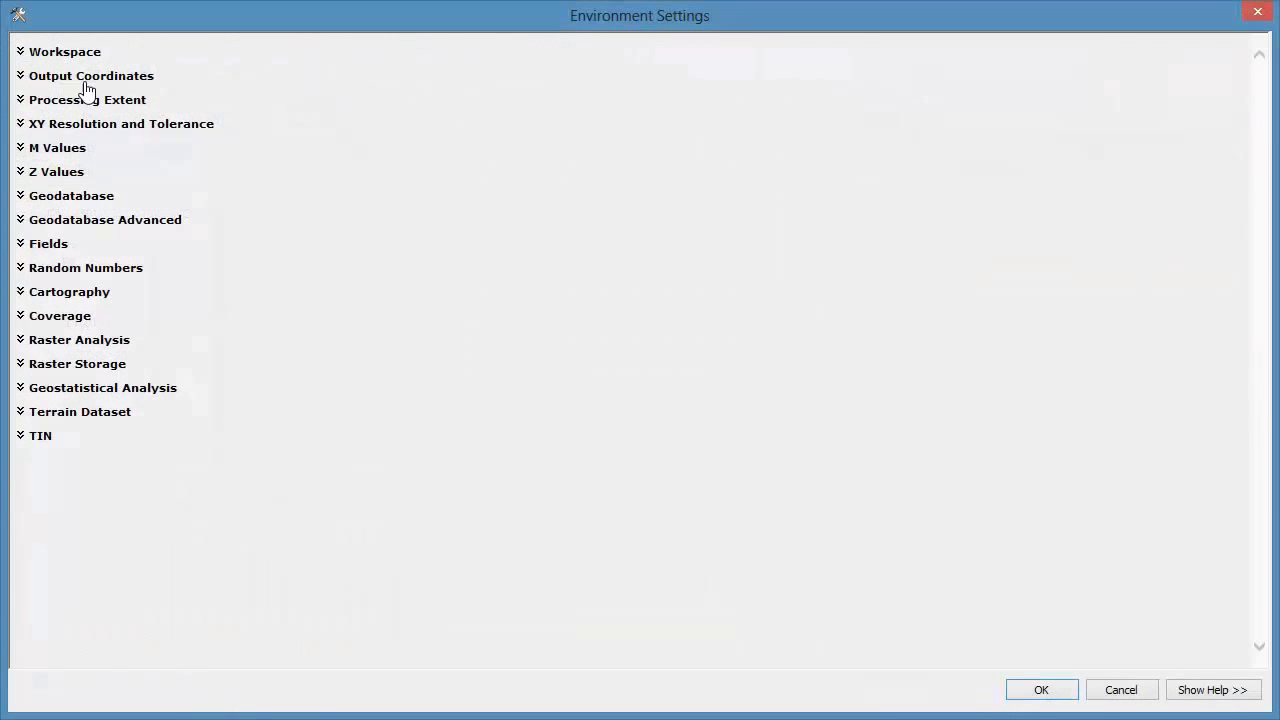
{"action": "left_click", "coordinate": [64, 51]}
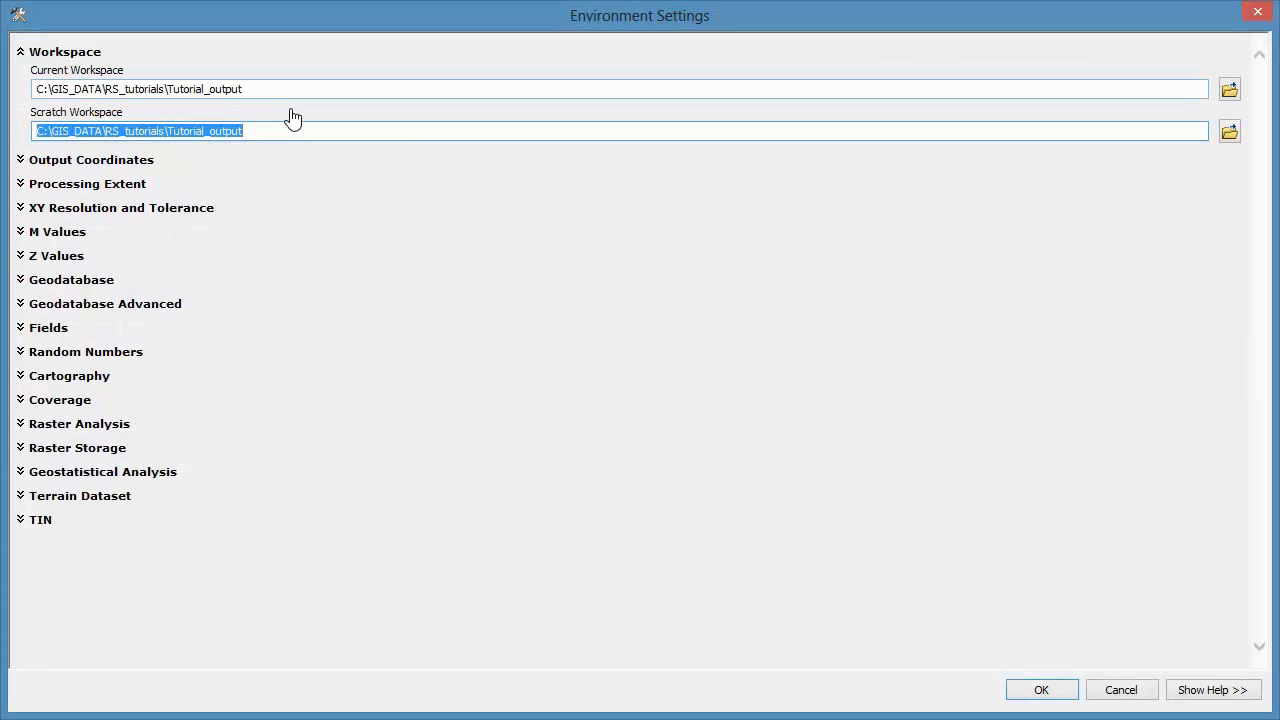
{"action": "mouse_move", "coordinate": [466, 99]}
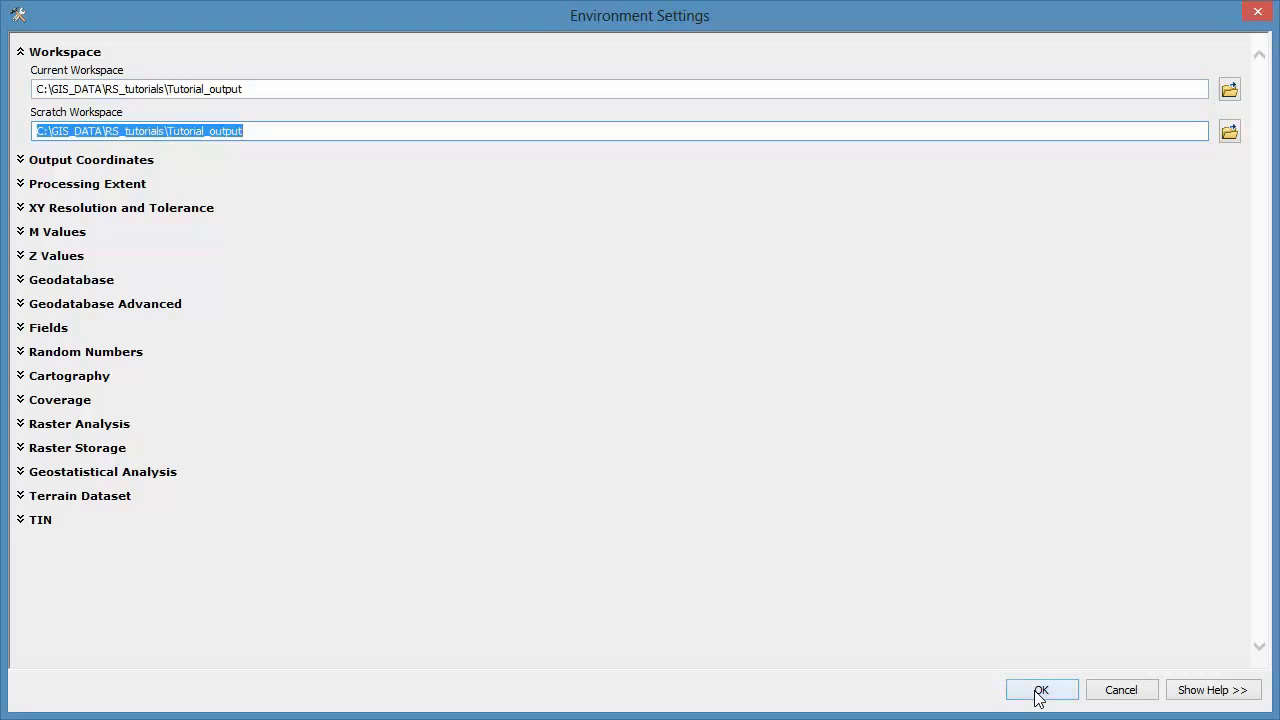
{"action": "left_click", "coordinate": [1041, 690]}
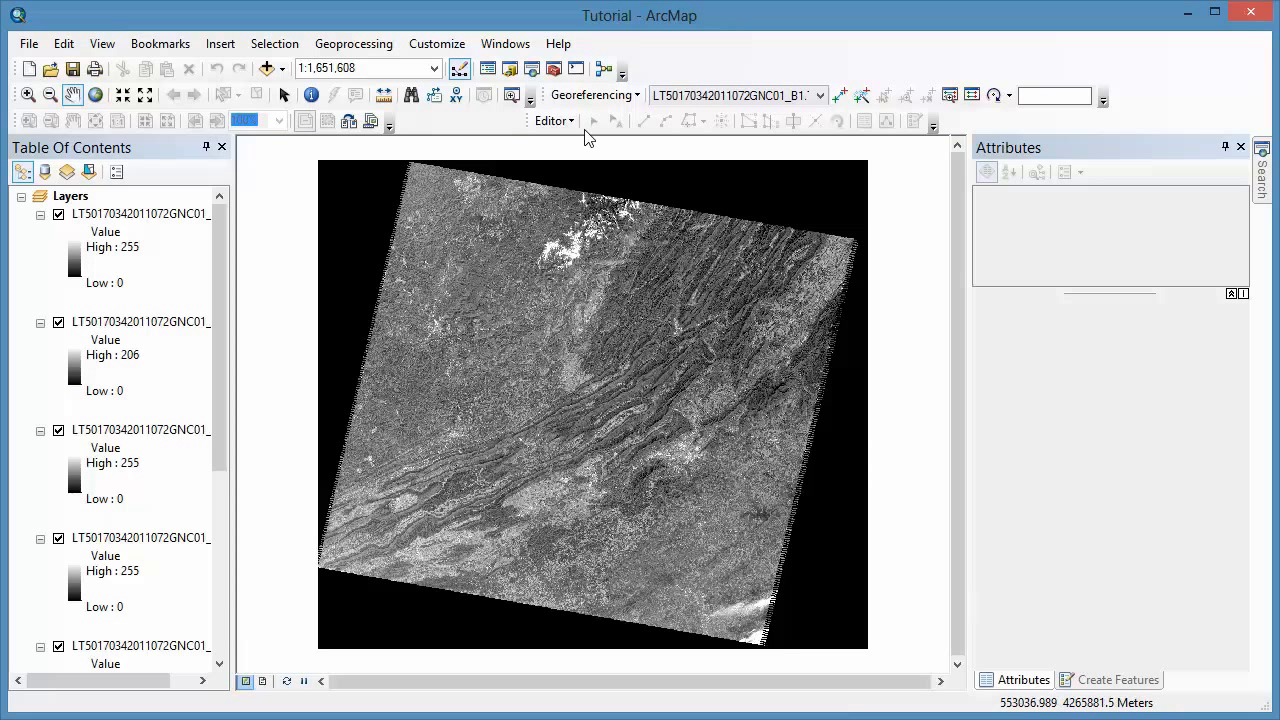
- Open the Image Analysis window from Windows and select the B1 and B2 layers
{"action": "left_click", "coordinate": [505, 43]}
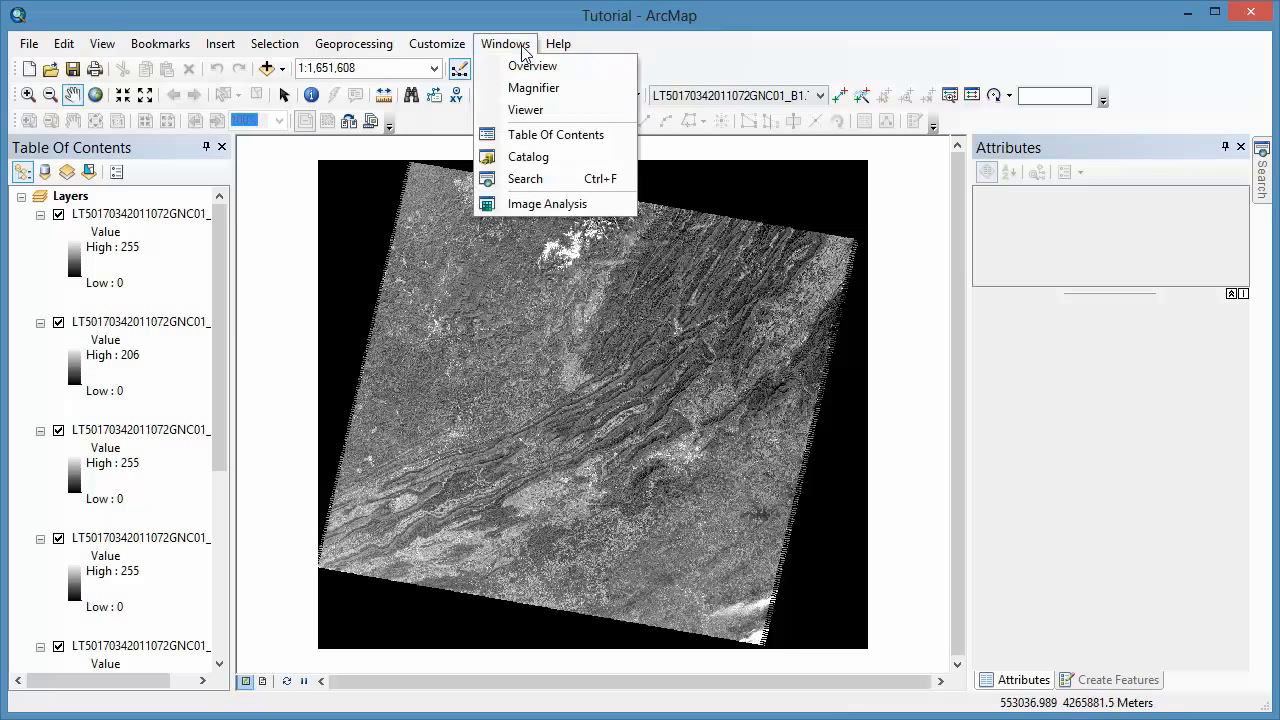
{"action": "mouse_move", "coordinate": [462, 194]}
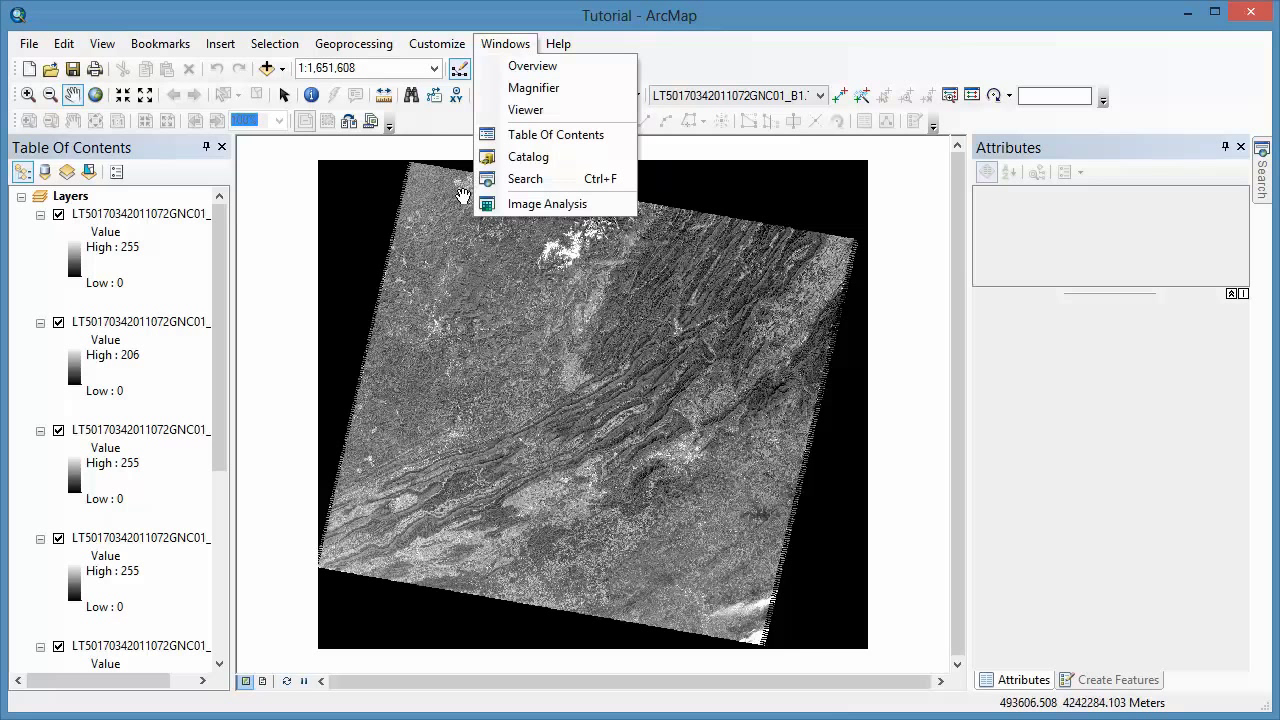
{"action": "mouse_move", "coordinate": [547, 204]}
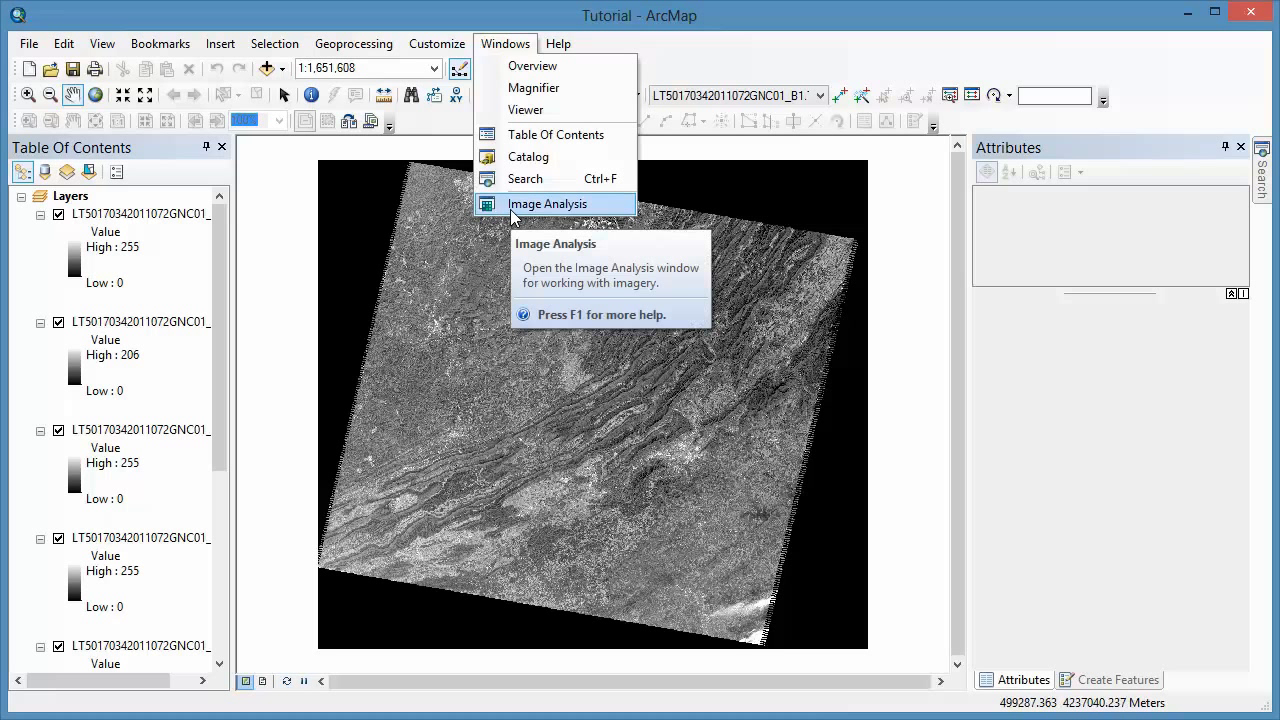
{"action": "left_click", "coordinate": [547, 203]}
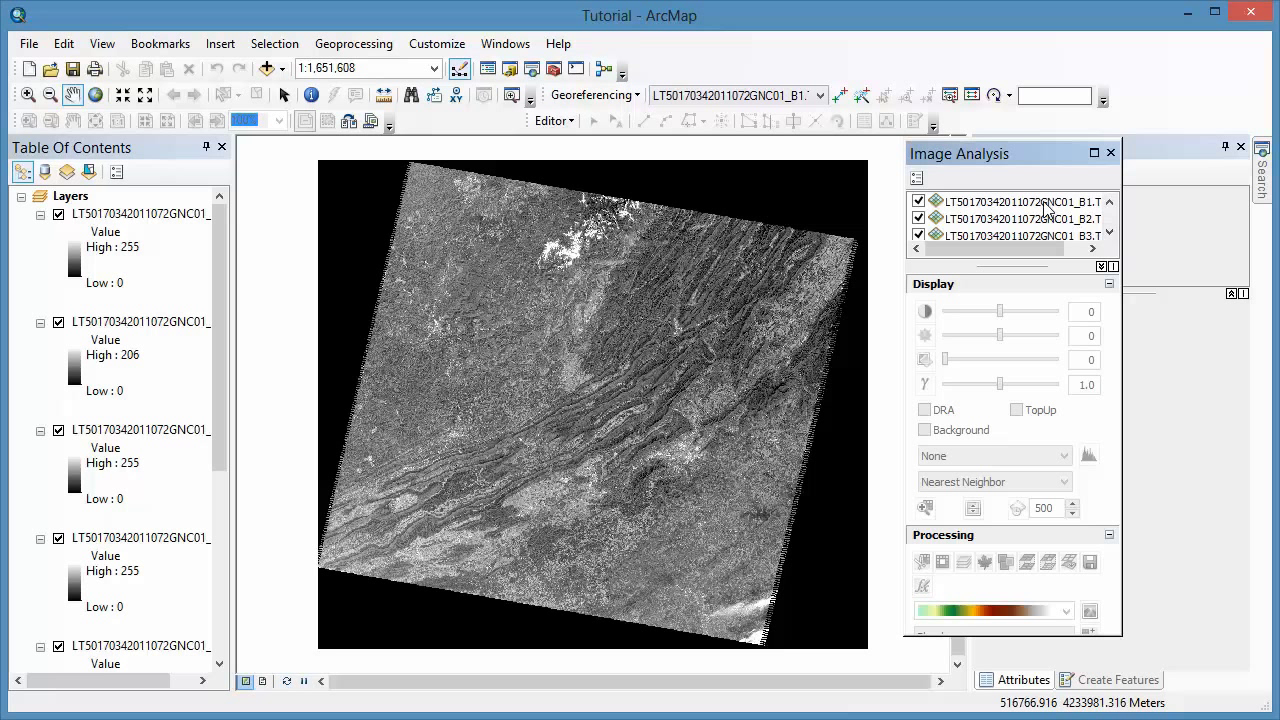
{"action": "left_click", "coordinate": [1010, 201]}
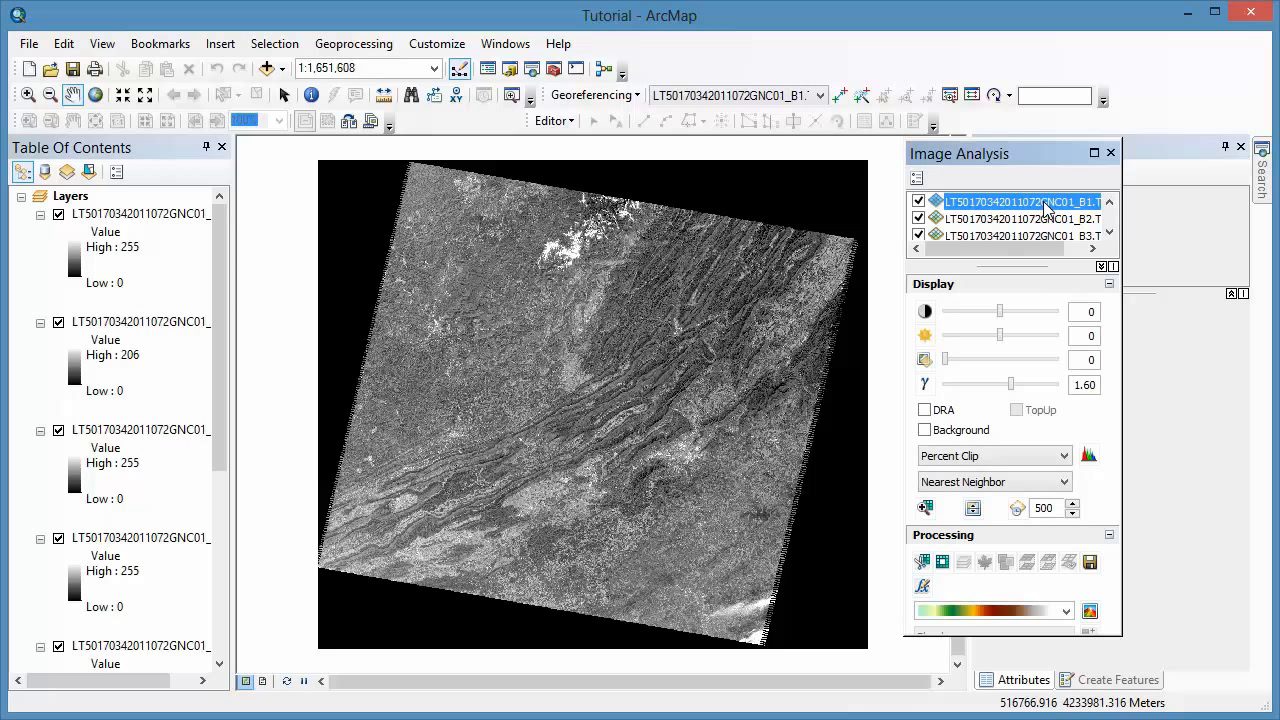
{"action": "left_click", "coordinate": [1015, 219]}
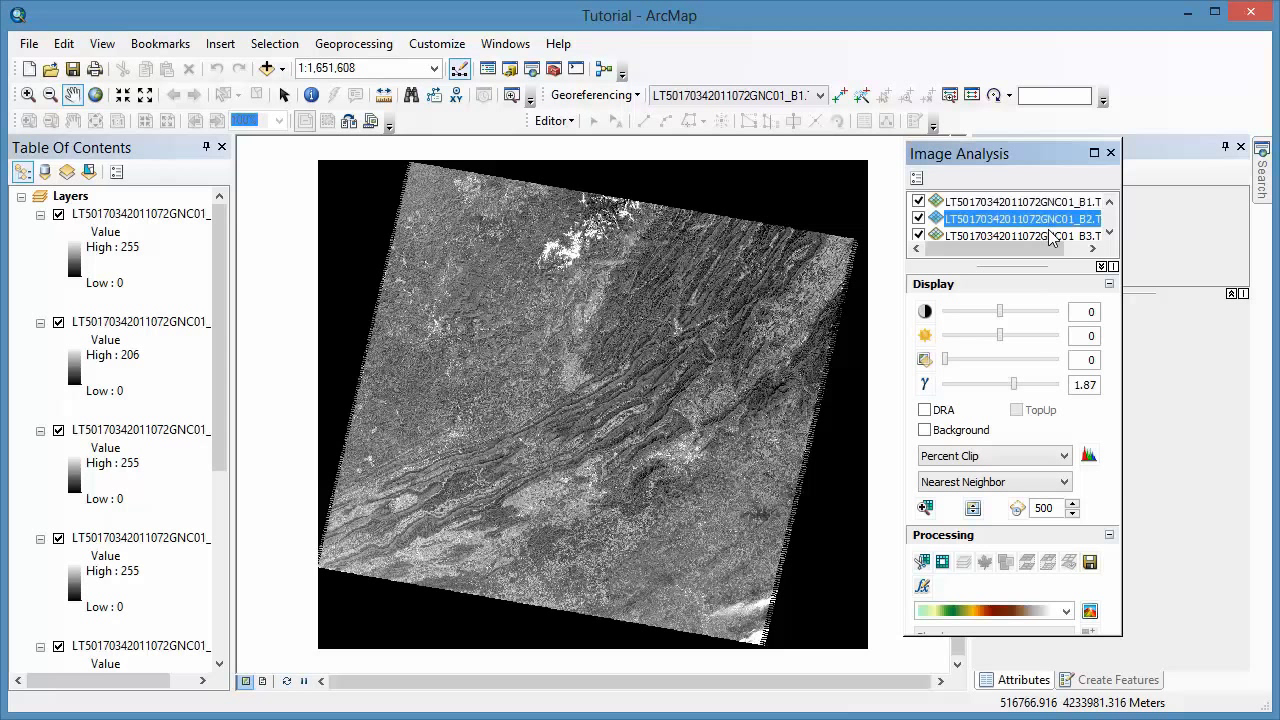